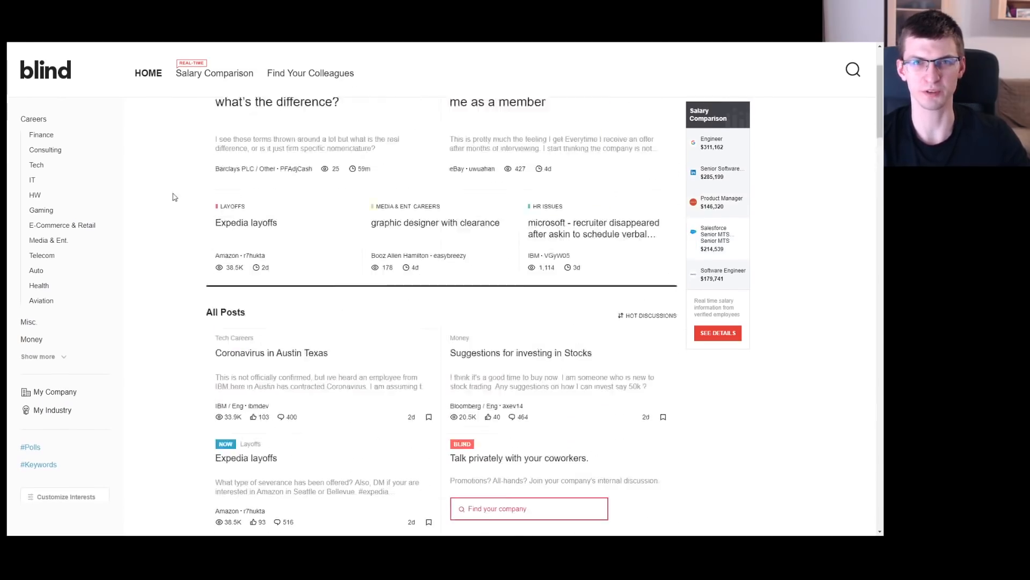
- Scroll through the Rooftop Slushie home page
{"action": "left_click", "coordinate": [215, 73]}
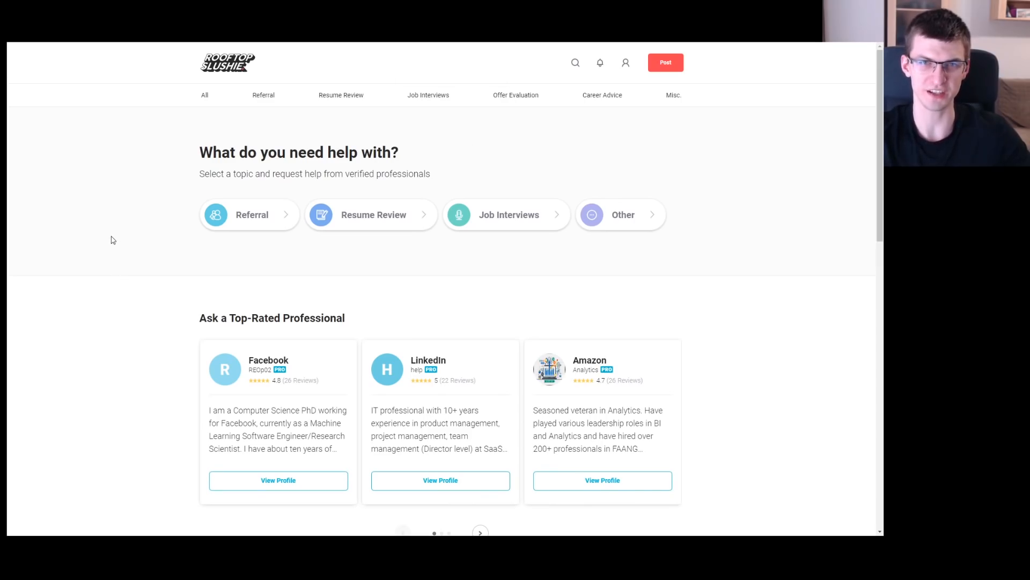
{"action": "scroll", "scroll_direction": "down", "scroll_amount": 3}
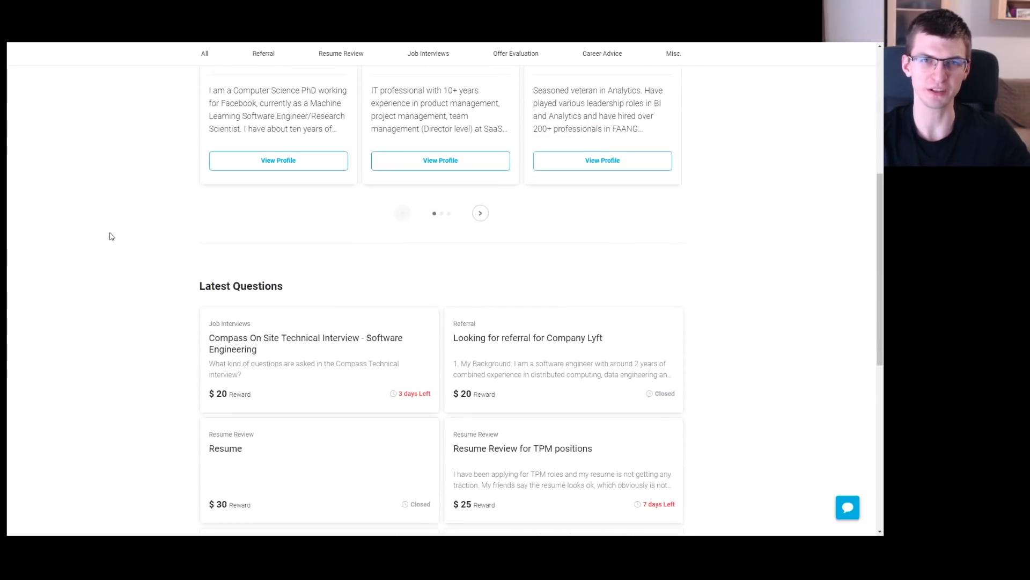
{"action": "scroll", "scroll_direction": "down", "scroll_amount": 3}
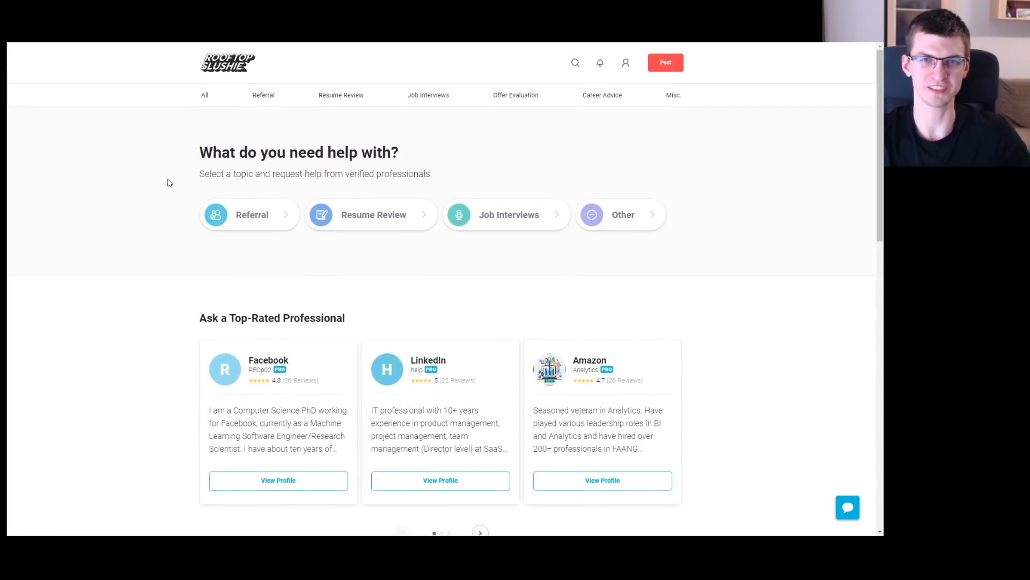
- Browse the Referral and Offer Evaluation questions, then scroll the Resume Review list
{"action": "left_click", "coordinate": [263, 95]}
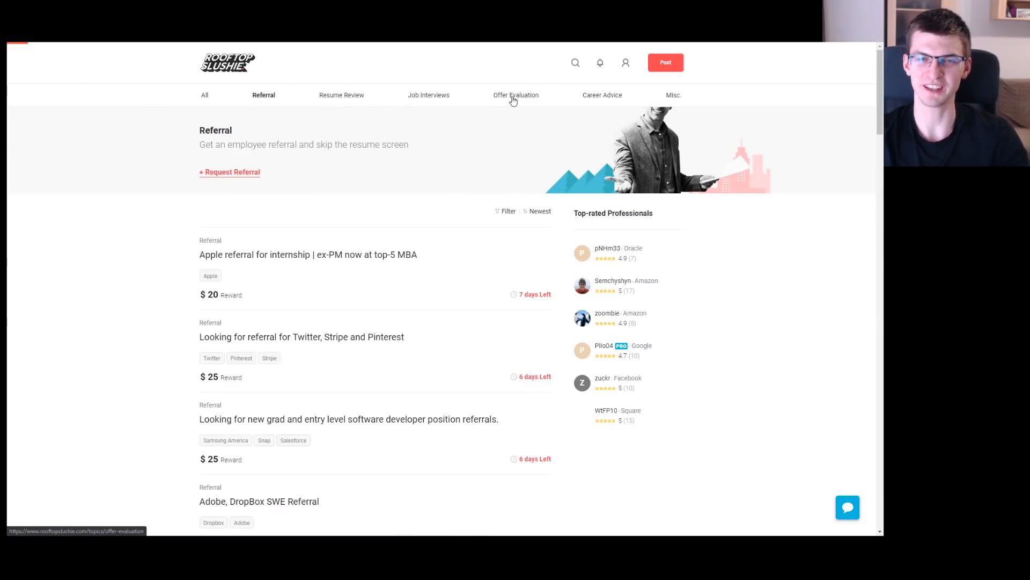
{"action": "left_click", "coordinate": [515, 95]}
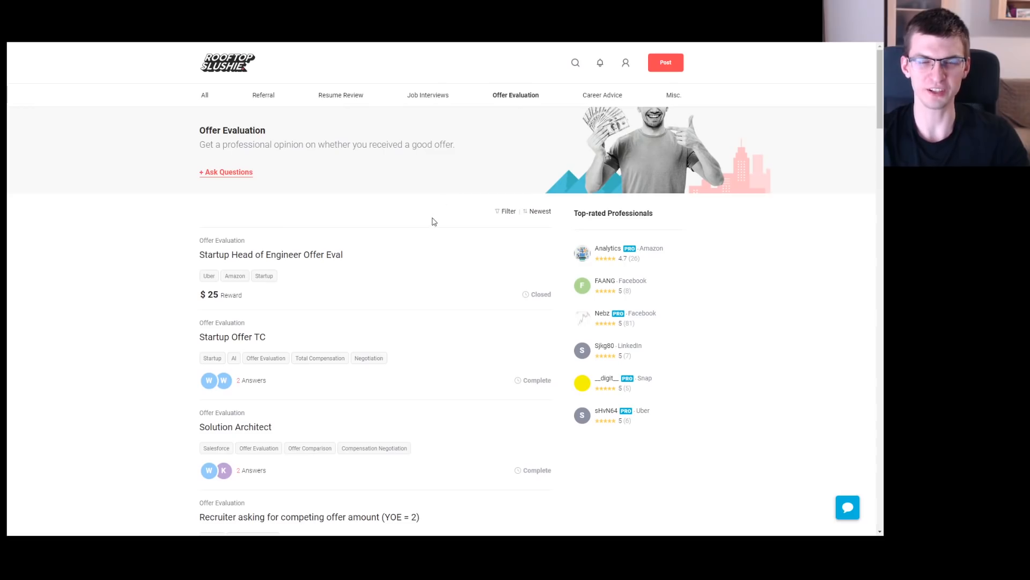
{"action": "left_click", "coordinate": [341, 94]}
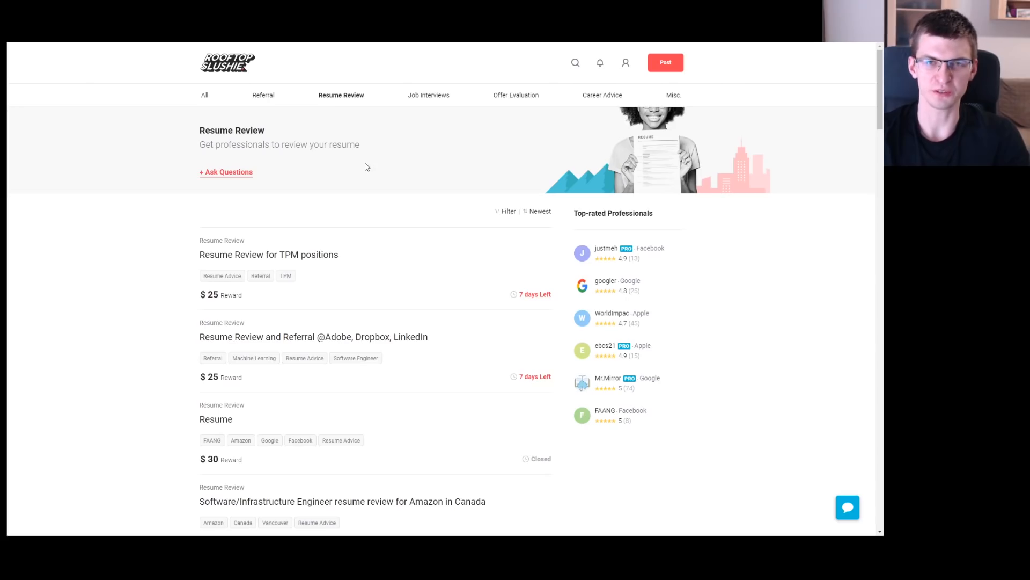
{"action": "scroll", "scroll_direction": "down", "scroll_amount": 3}
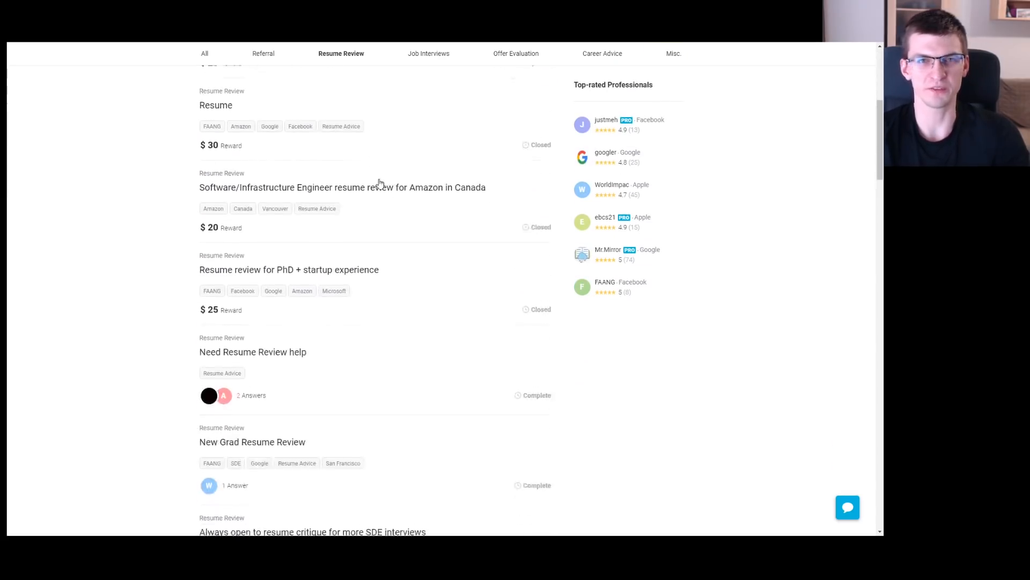
{"action": "scroll", "scroll_direction": "down", "scroll_amount": 3}
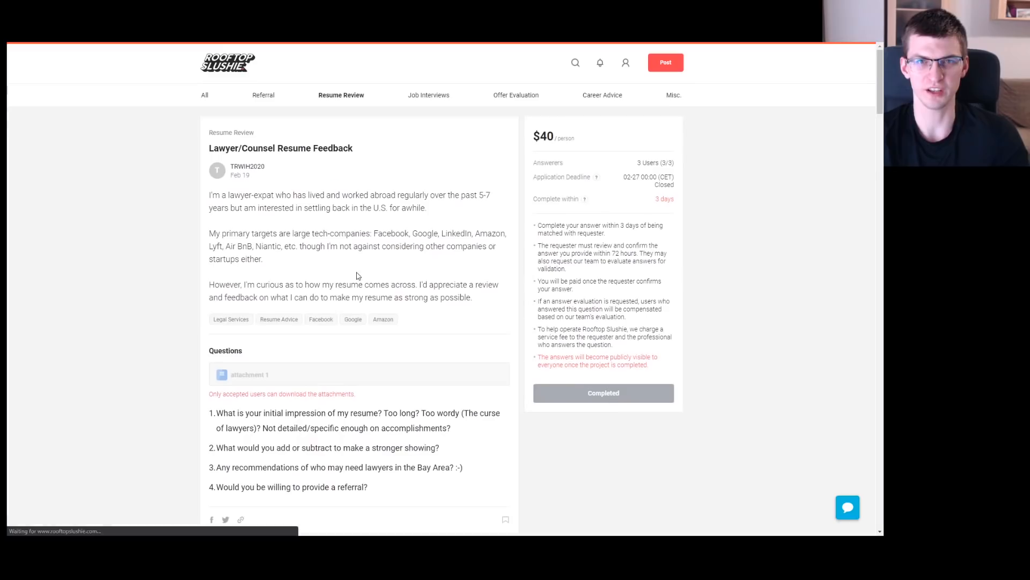
- Scroll down through the answers to the Lawyer/Counsel Resume Feedback question
{"action": "scroll", "scroll_direction": "down", "scroll_amount": 3}
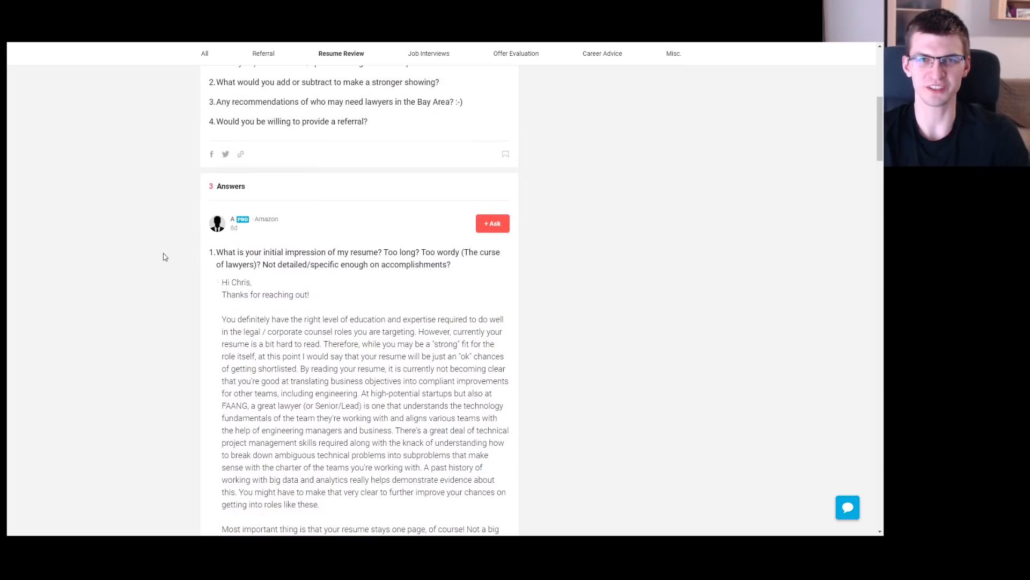
{"action": "scroll", "scroll_direction": "down", "scroll_amount": 3}
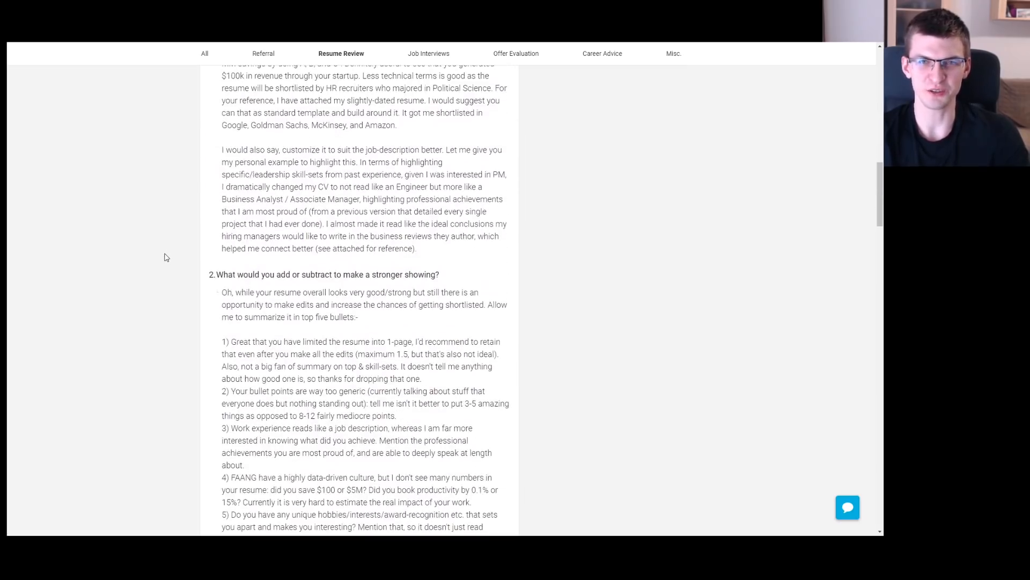
{"action": "scroll", "scroll_direction": "down", "scroll_amount": 3}
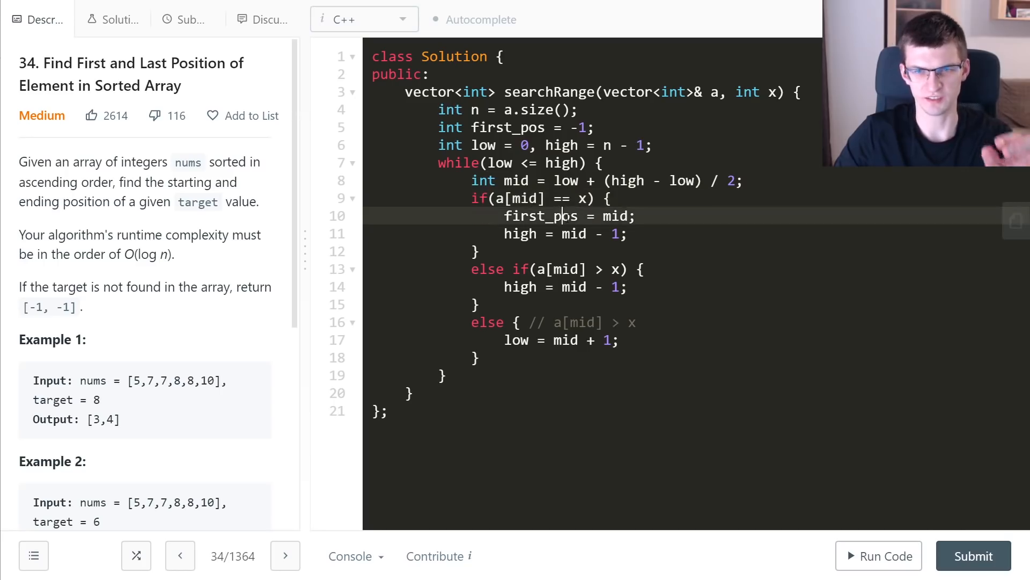
- Add if(first == -1) { return {-1, -1}; } below the while loop
{"action": "double_click", "coordinate": [541, 216]}
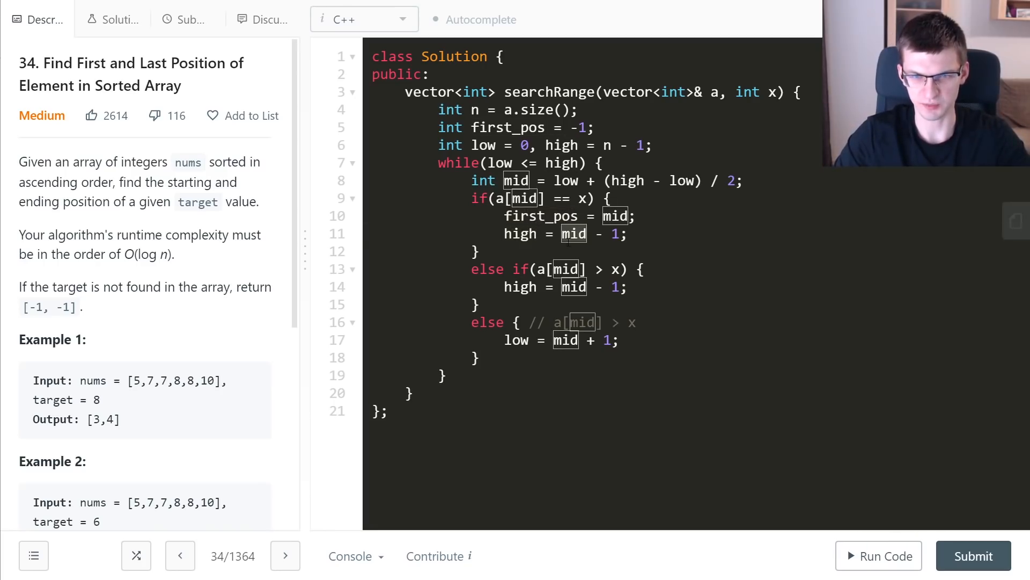
{"action": "left_click", "coordinate": [479, 251]}
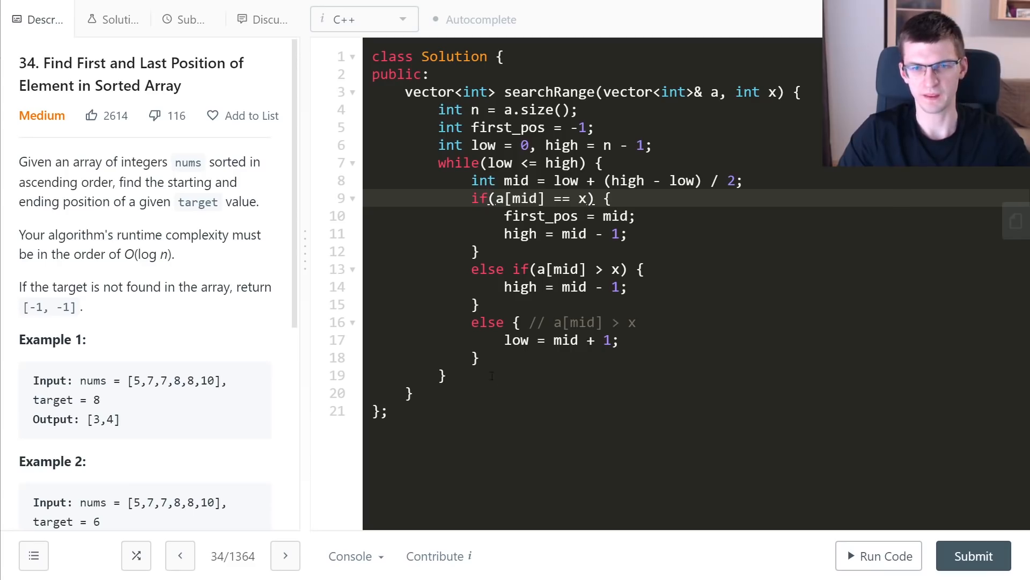
{"action": "double_click", "coordinate": [541, 216]}
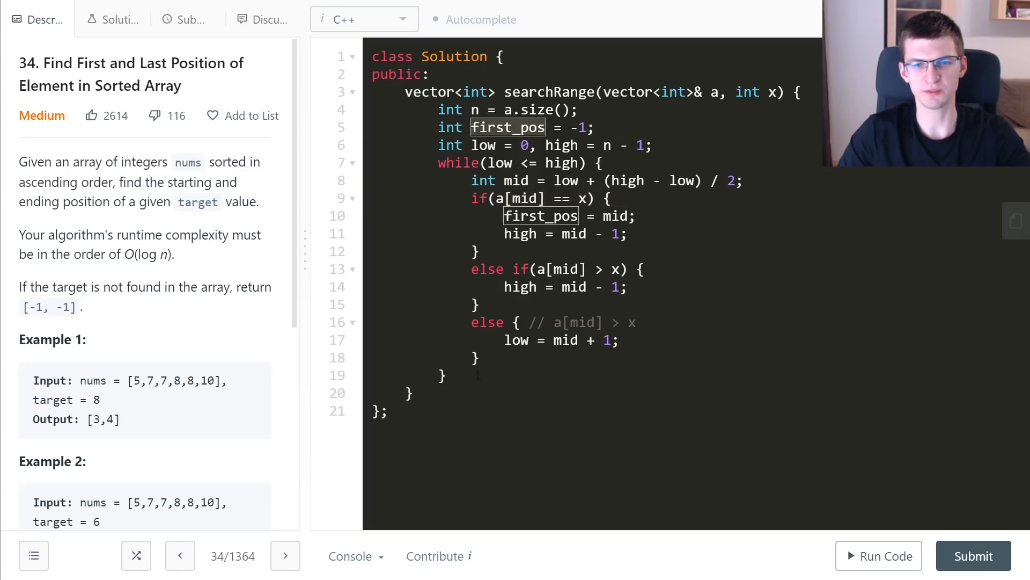
{"action": "type", "text": "if(f)"}
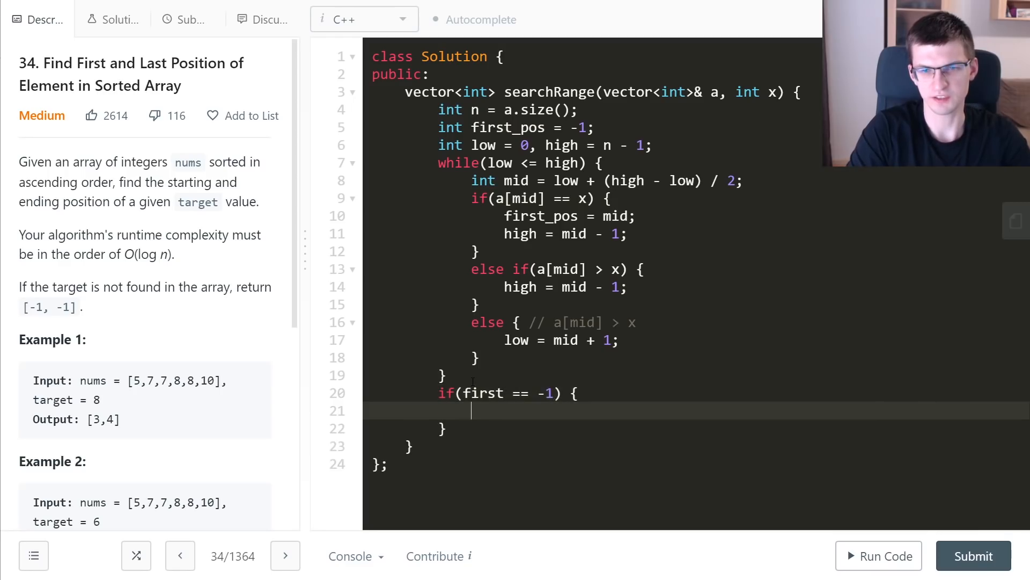
{"action": "type", "text": "return"}
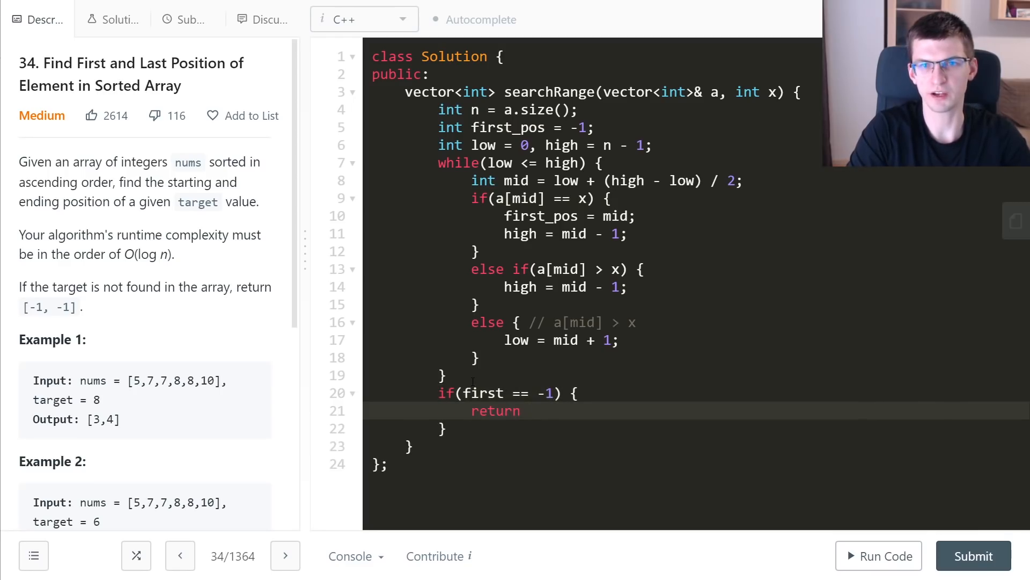
{"action": "type", "text": "{-1, -1};"}
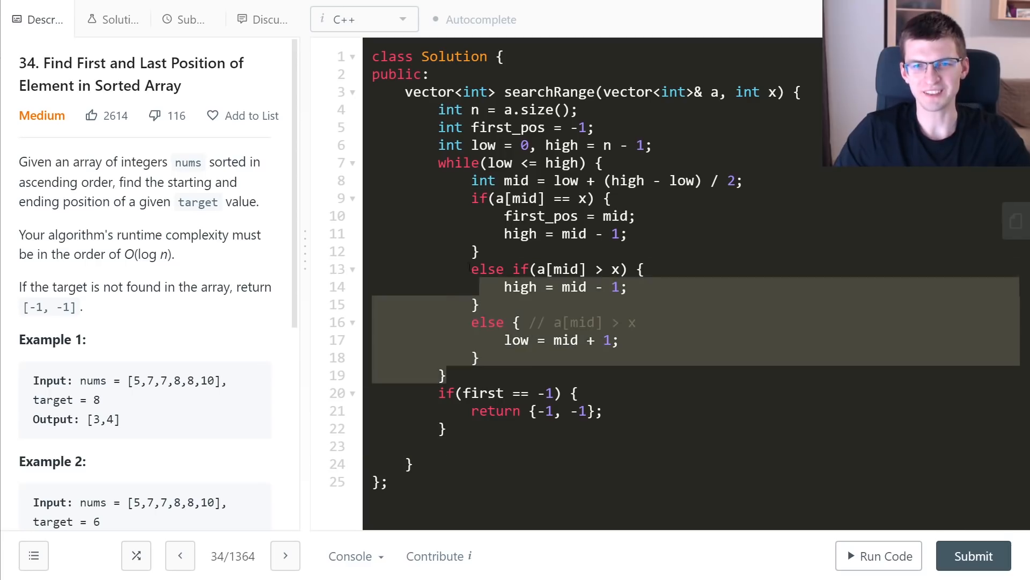
{"action": "left_click", "coordinate": [474, 445]}
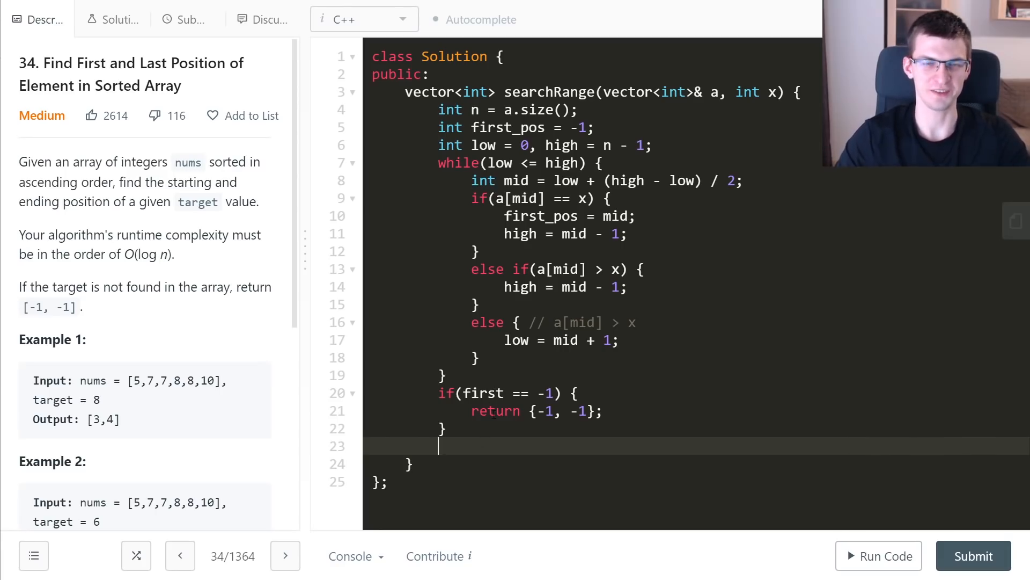
{"action": "mouse_move", "coordinate": [491, 412]}
{"action": "type", "text": " //"}
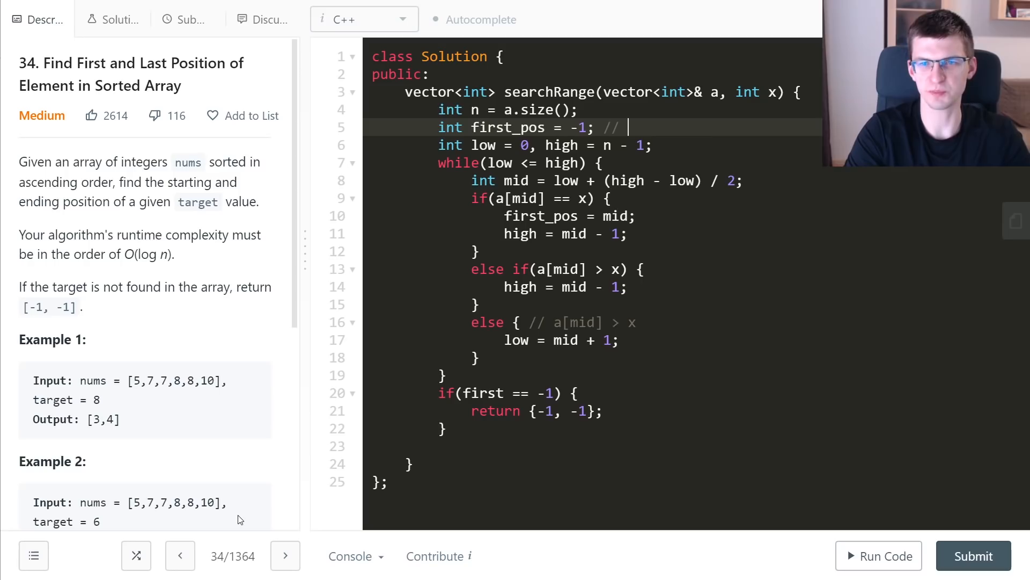
- Simplify the binary search to two branches, deleting the redundant a[mid] > x branch
{"action": "type", "text": "first >= x"}
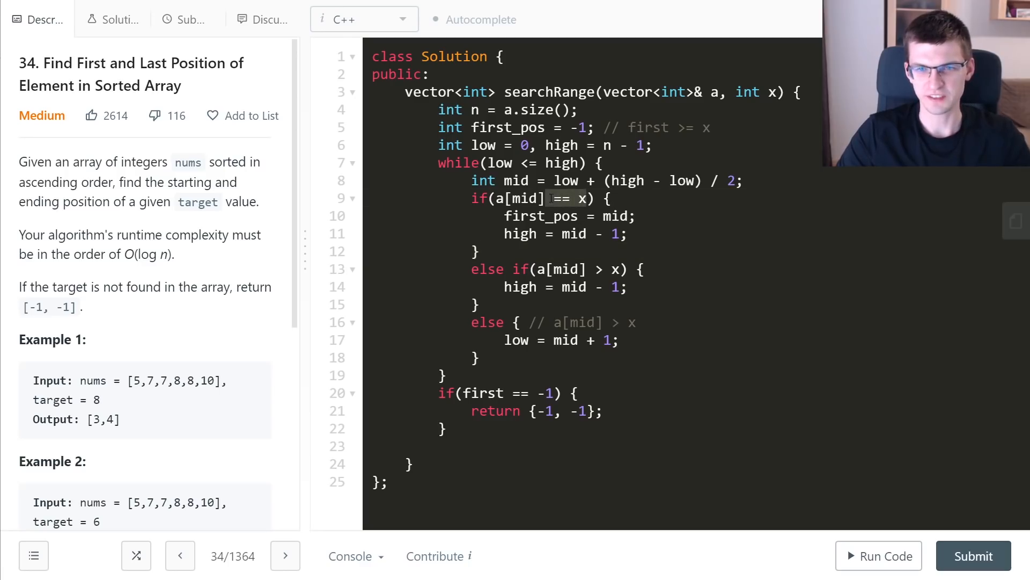
{"action": "type", "text": ">="}
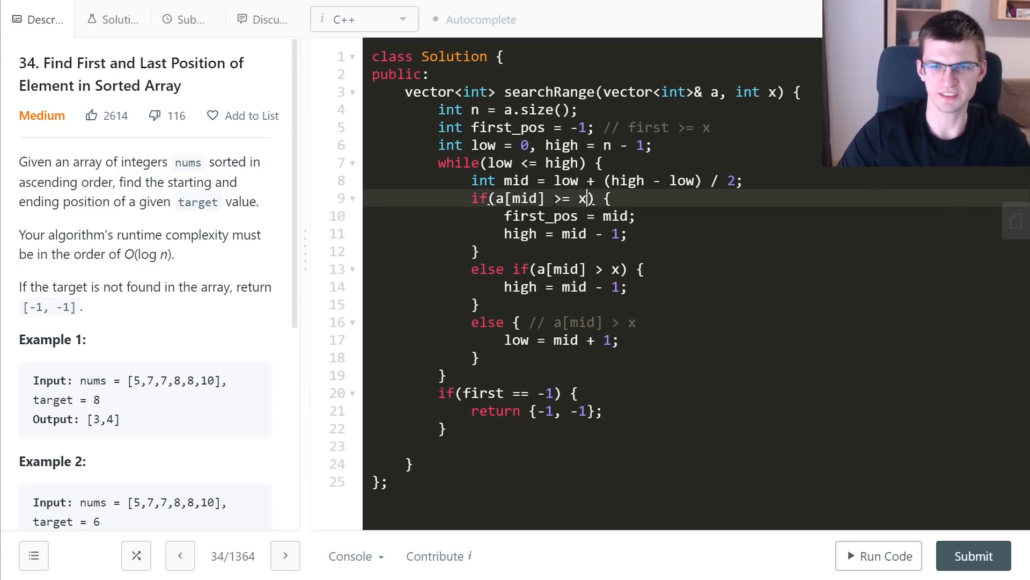
{"action": "double_click", "coordinate": [541, 217]}
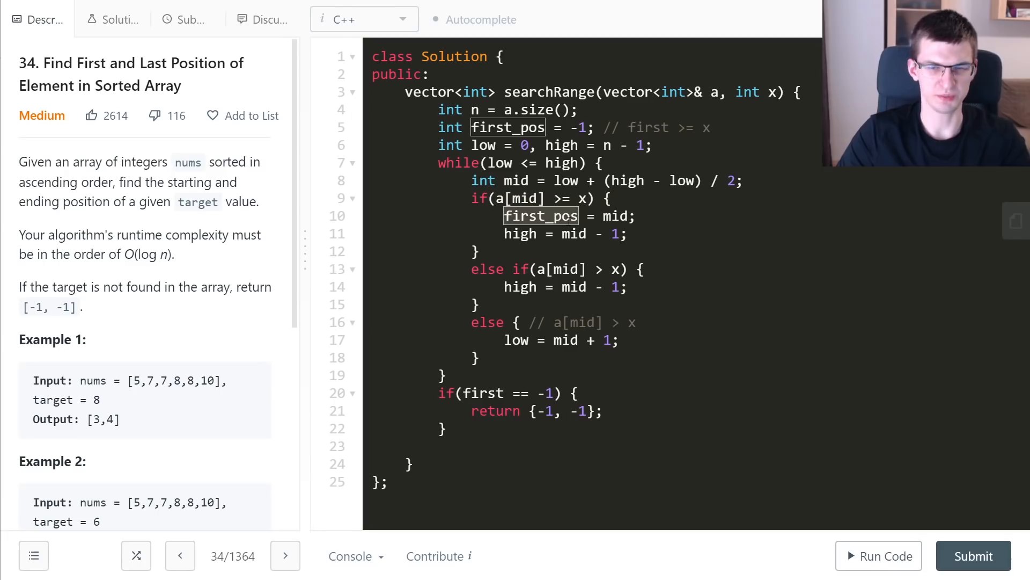
{"action": "left_click", "coordinate": [480, 303]}
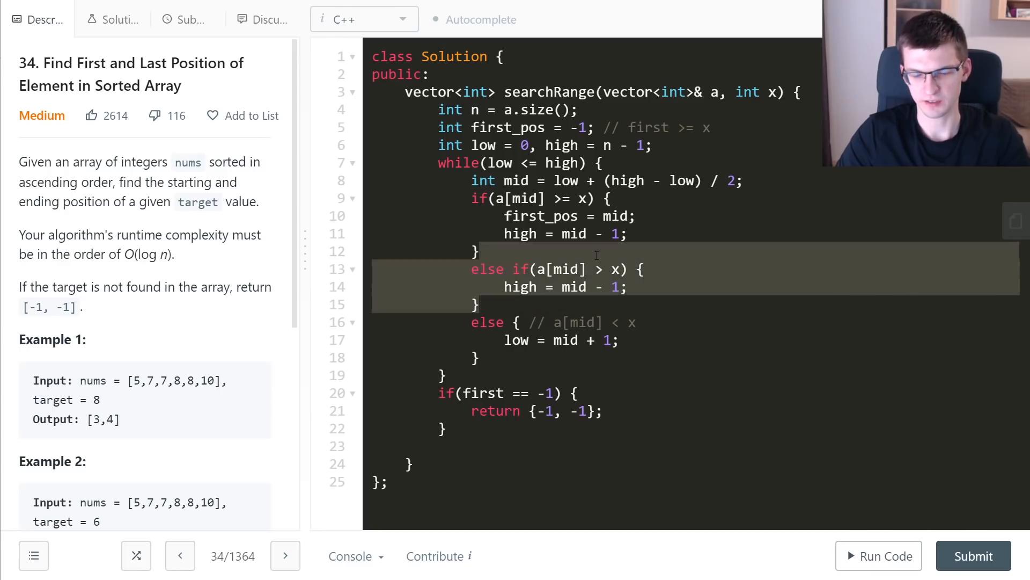
{"action": "key", "text": "Delete"}
{"action": "type", "text": "_pos"}
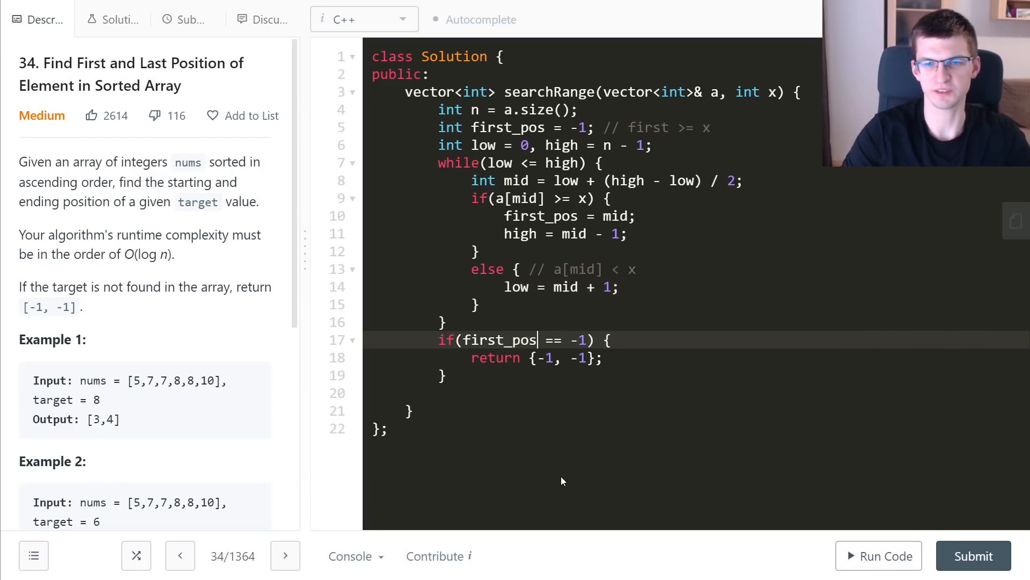
- Extend the not-found condition with || a[first_pos] != x
{"action": "double_click", "coordinate": [579, 357]}
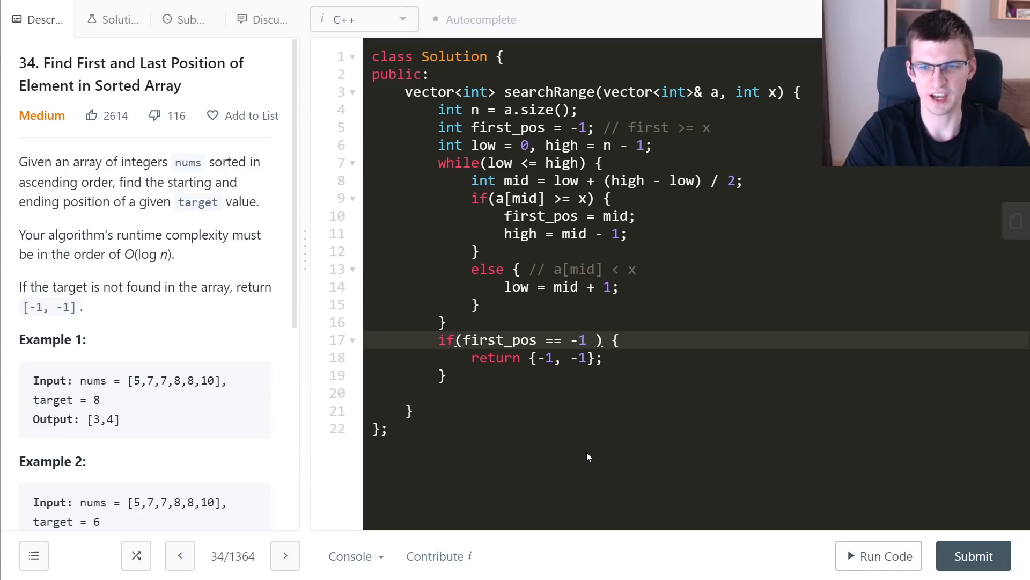
{"action": "type", "text": "|| a[]"}
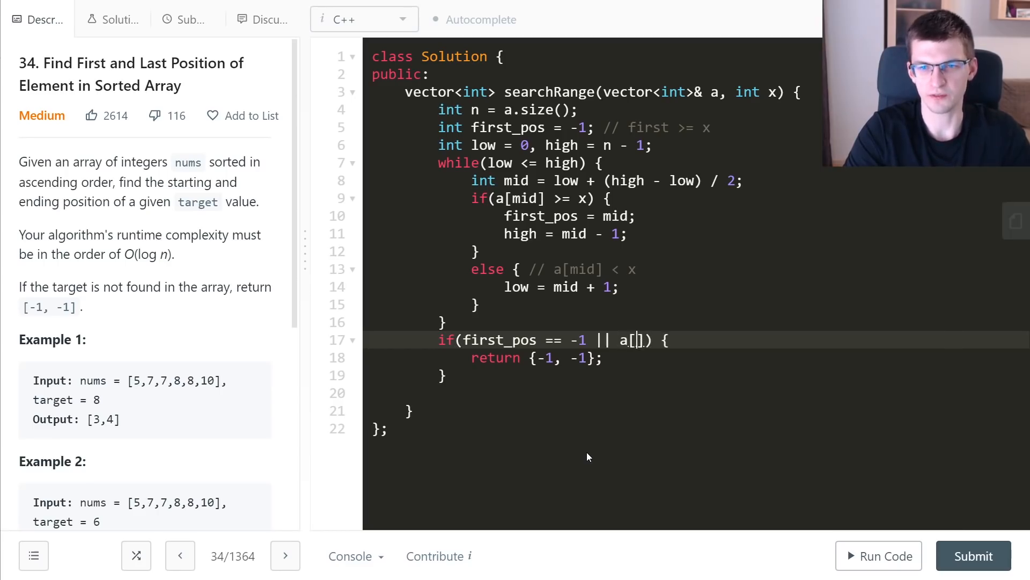
{"action": "type", "text": "first_pos] !="}
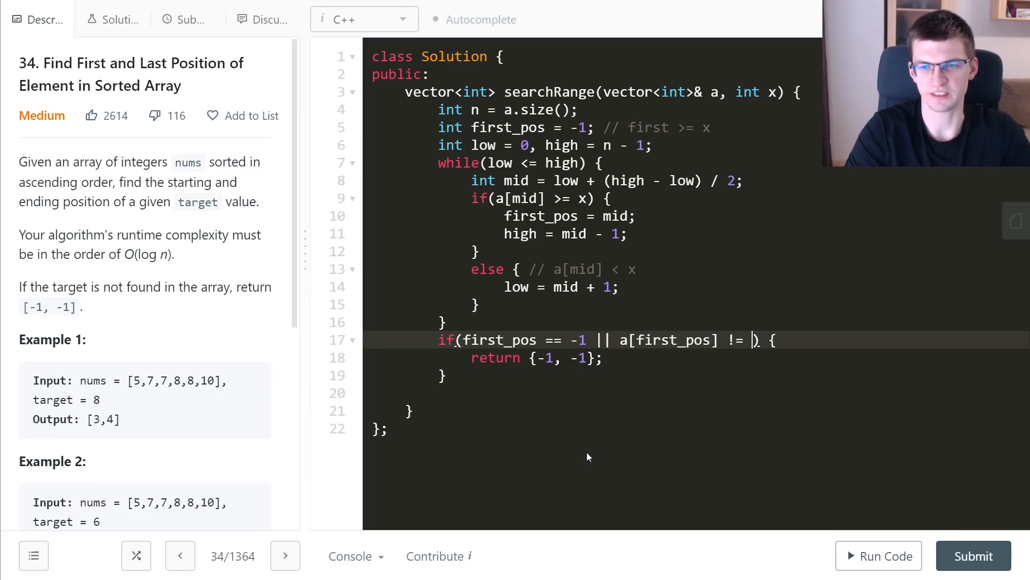
{"action": "type", "text": "x"}
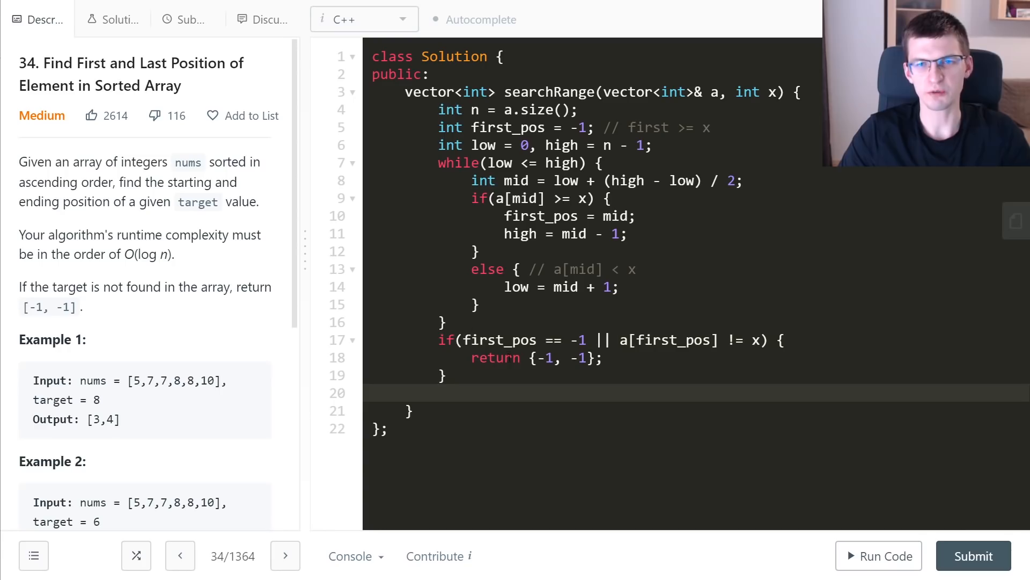
{"action": "left_click_drag", "start_coordinate": [439, 163], "coordinate": [447, 322]}
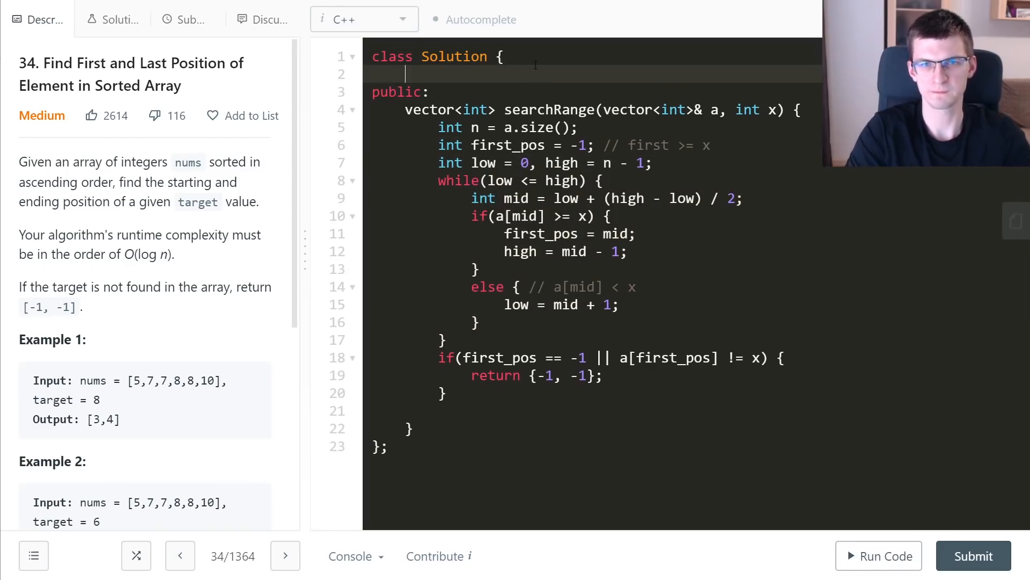
- Move the search into int first_pos(vector<int>& a, int x), which returns first_pos
{"action": "type", "text": "int first_pos(v"}
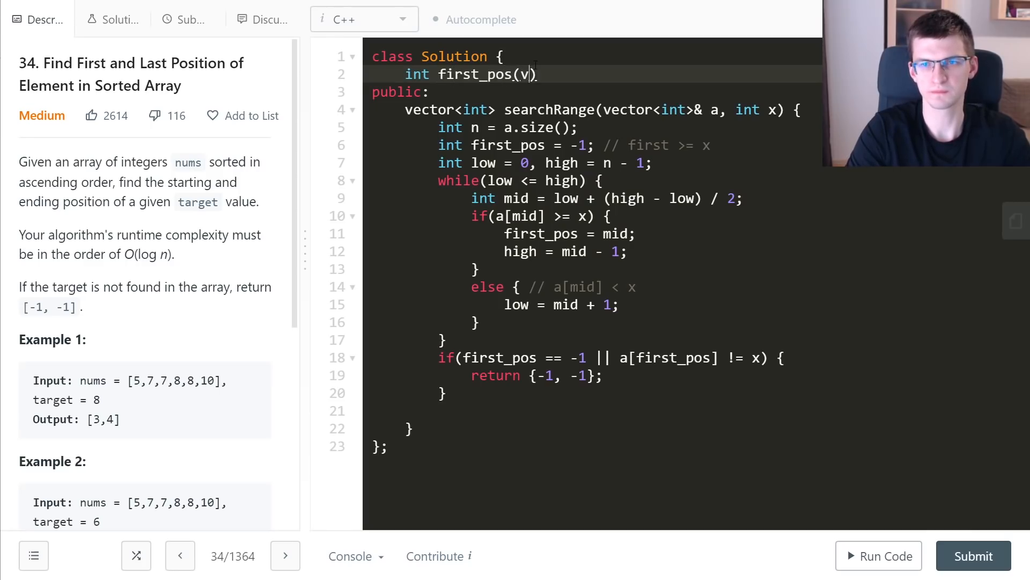
{"action": "type", "text": "ector<int>& a, int"}
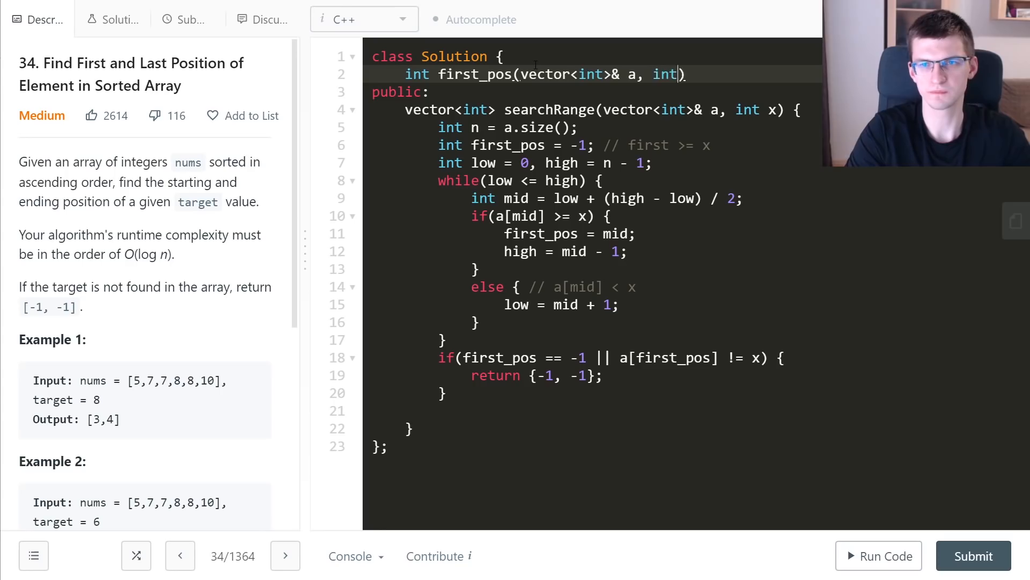
{"action": "type", "text": "x) {"}
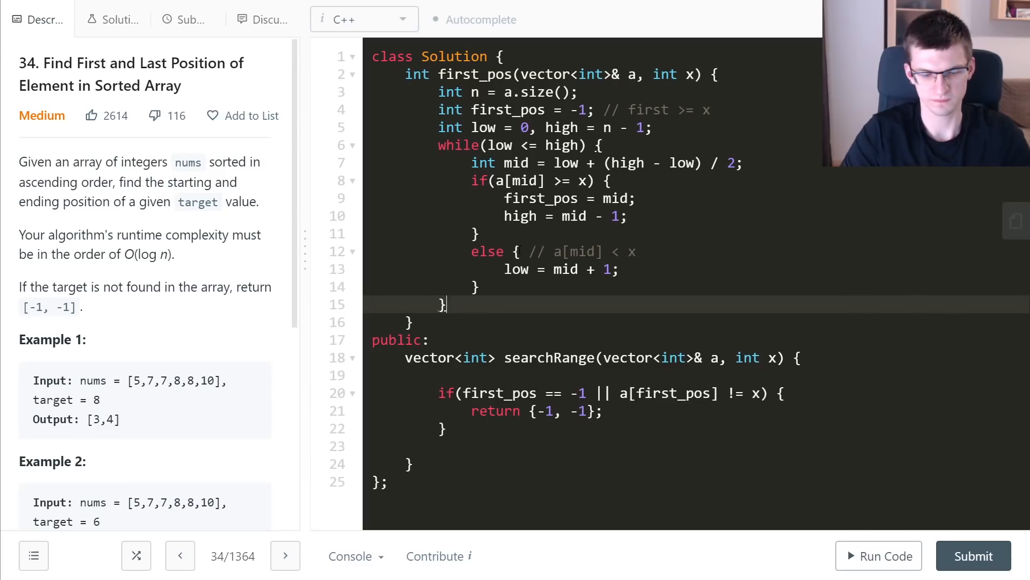
{"action": "type", "text": "return"}
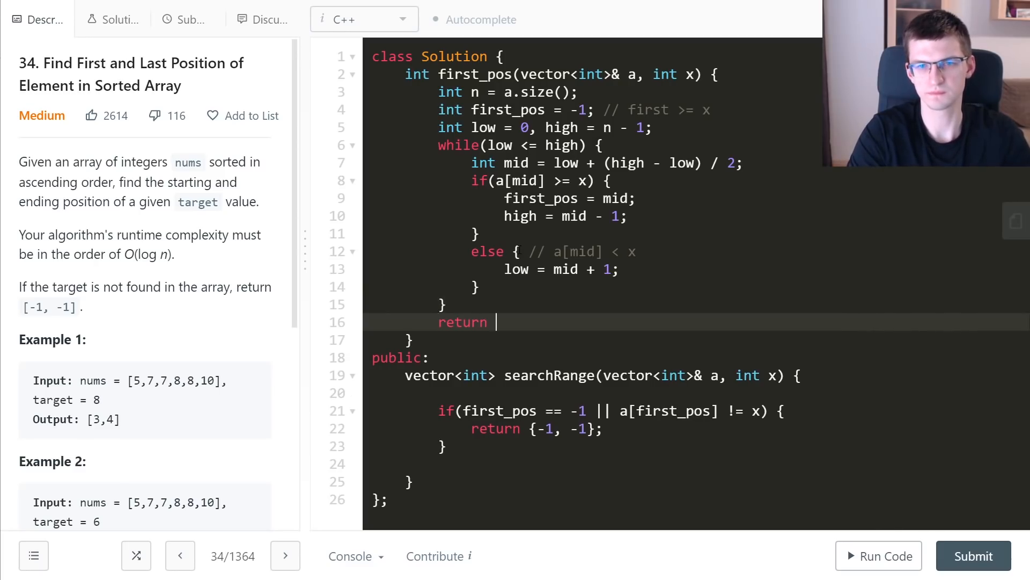
{"action": "type", "text": "first_pos;"}
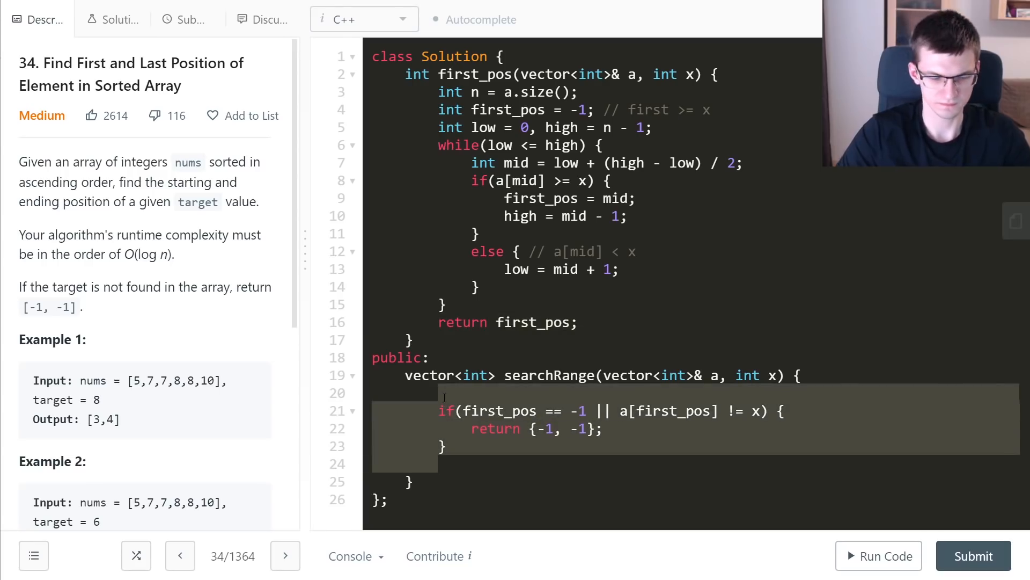
{"action": "type", "text": "int first ="}
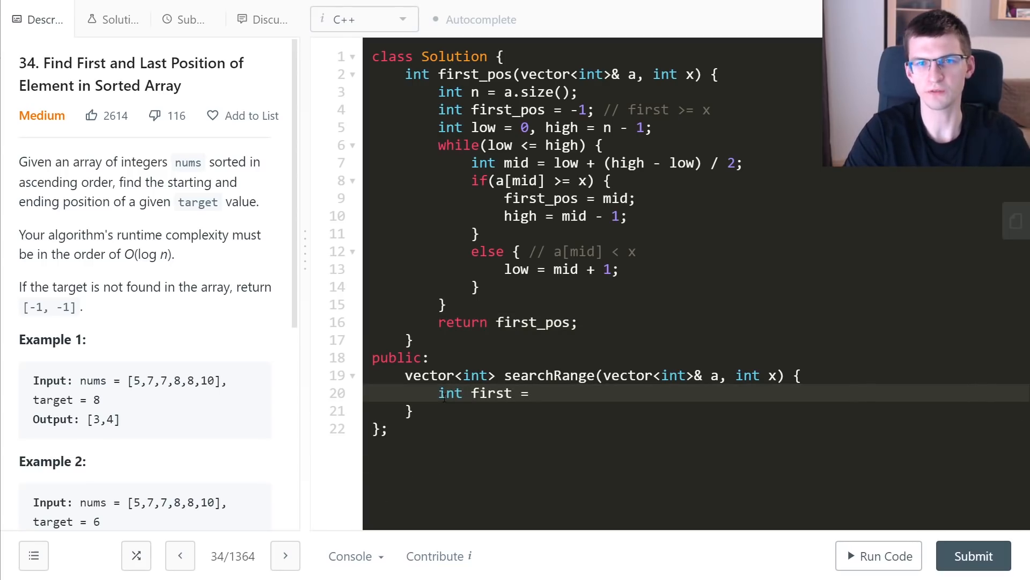
- Set first = first_pos(a, x) and last = first_pos(a, x + 1) - 1
{"action": "type", "text": "first_pos(a, x);"}
{"action": "type", "text": "int last ="}
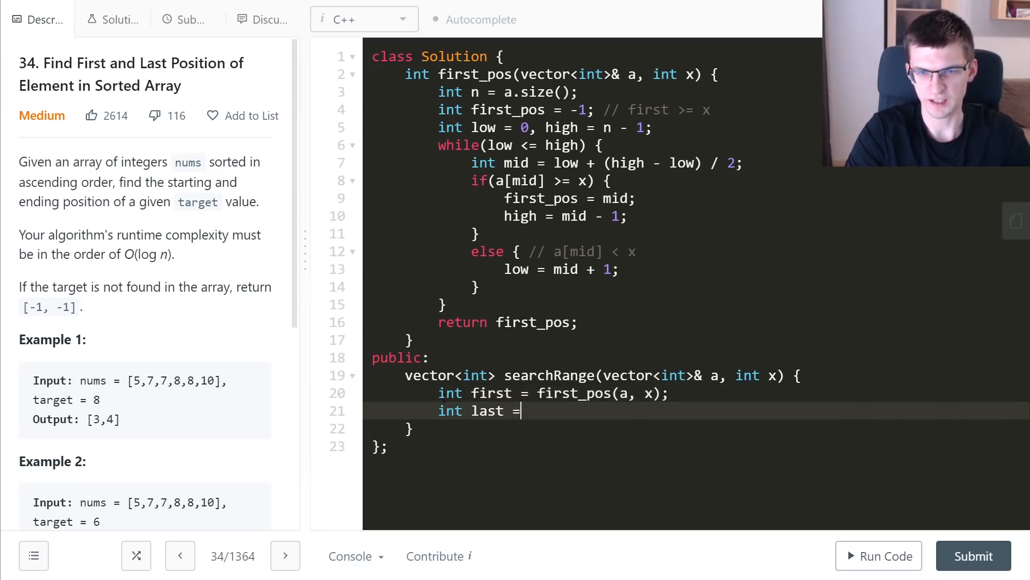
{"action": "type", "text": "first_pos()"}
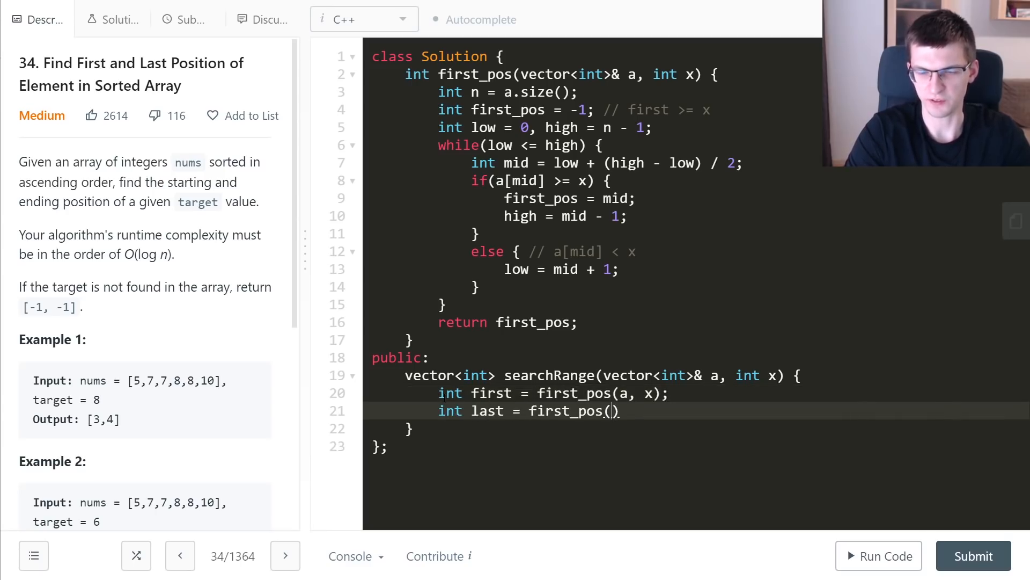
{"action": "type", "text": "a, x + 1"}
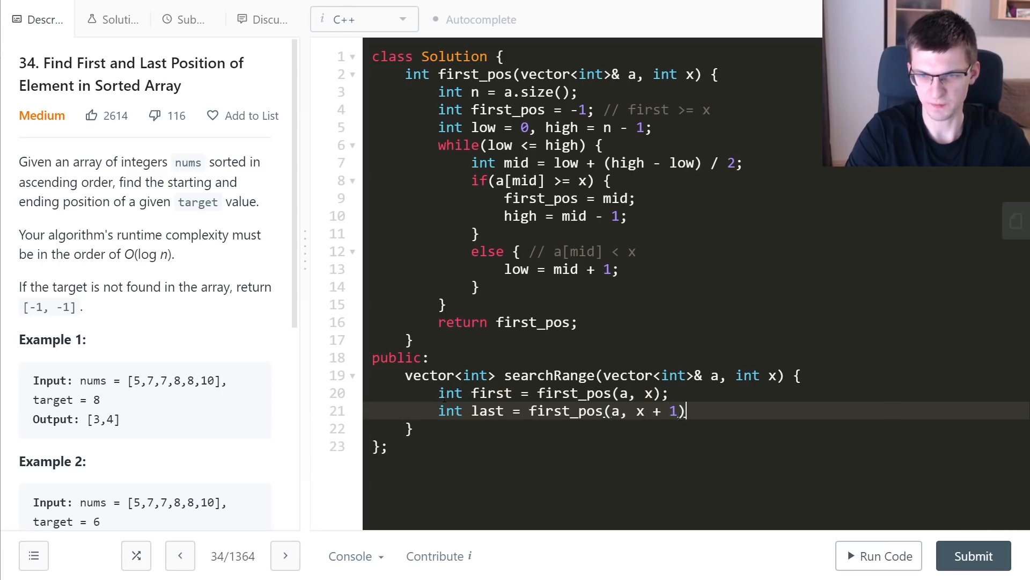
{"action": "type", "text": "- 1;"}
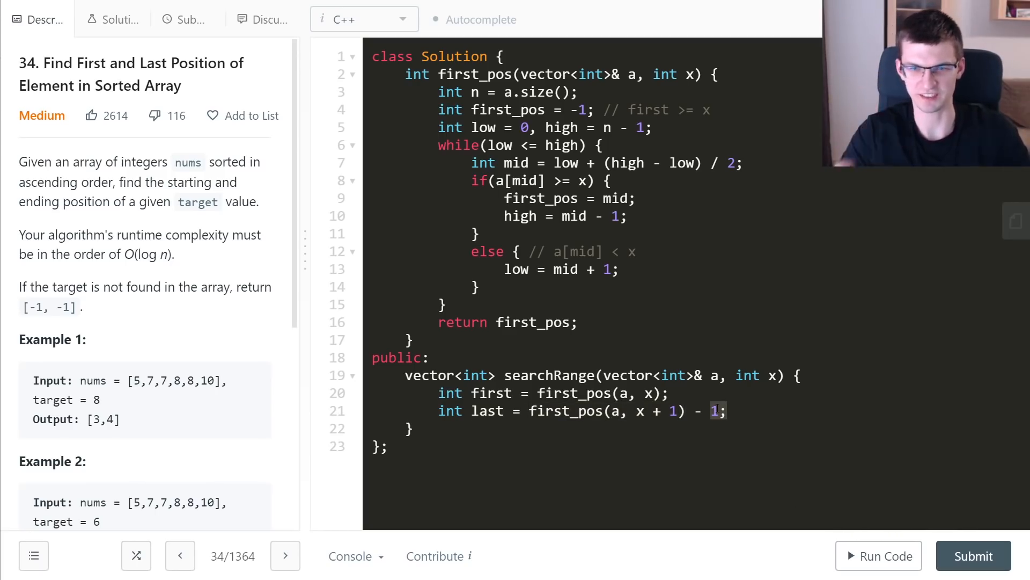
- Return {first, last} when first <= last, otherwise {-1, -1}, and submit
{"action": "key", "text": "enter"}
{"action": "type", "text": "if(first <= "}
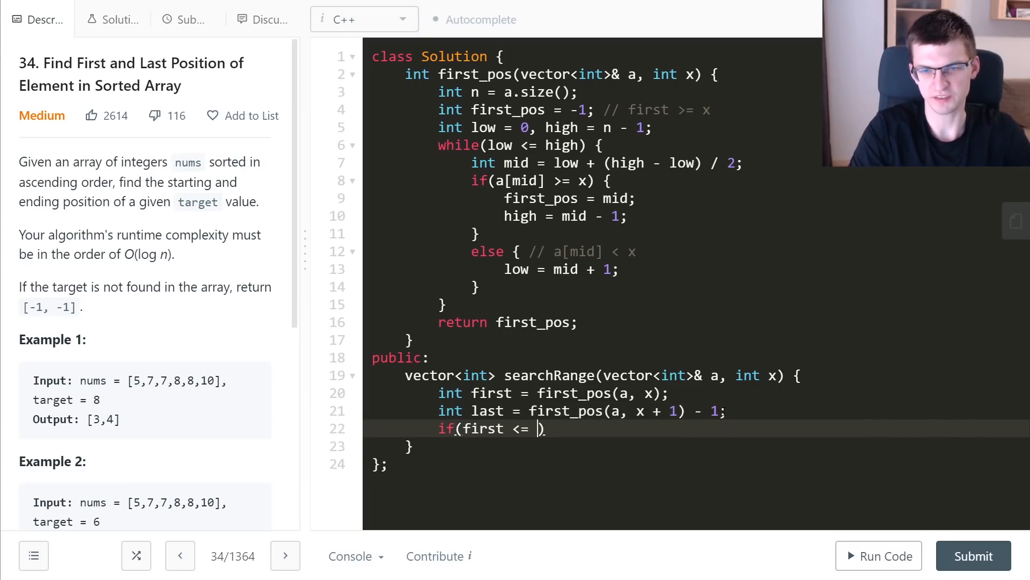
{"action": "type", "text": "last) {"}
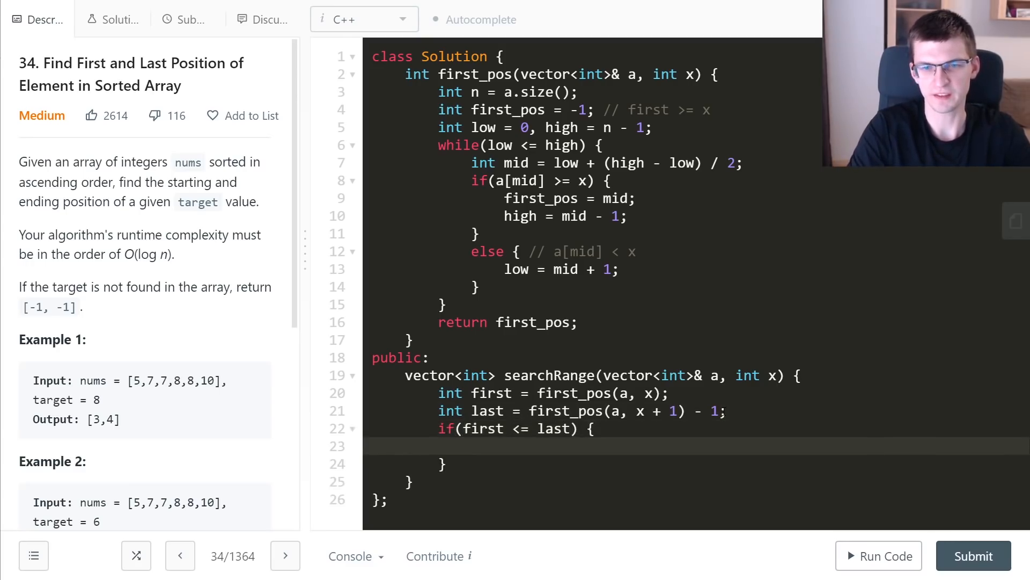
{"action": "type", "text": "return {first, last};"}
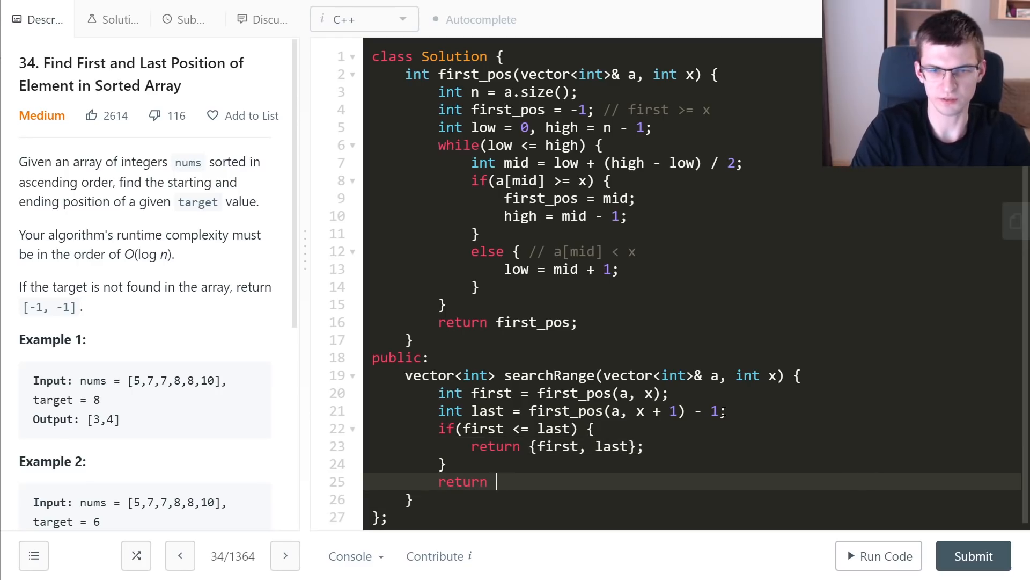
{"action": "type", "text": "{-1, -1};"}
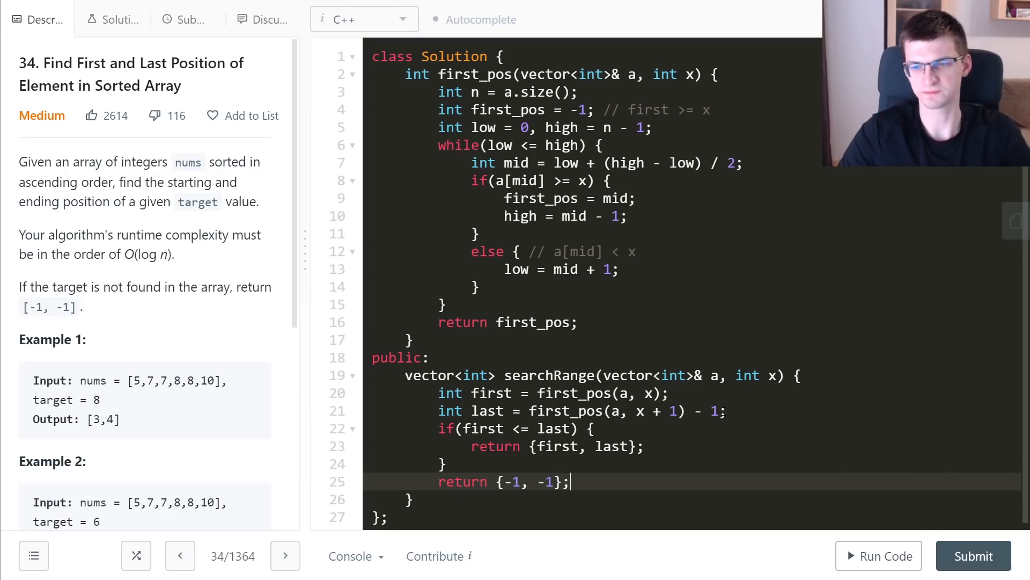
{"action": "left_click", "coordinate": [878, 556]}
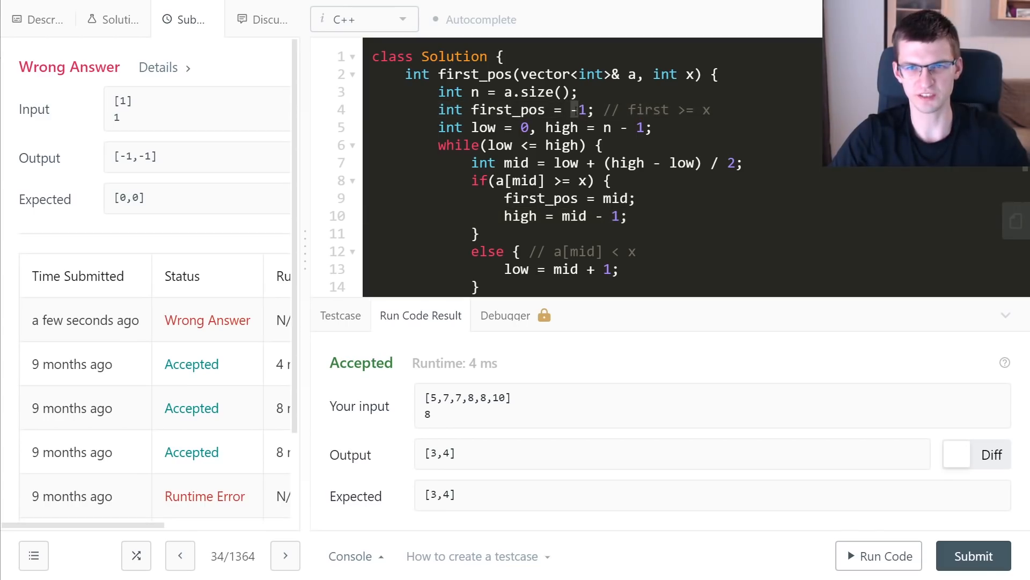
- Initialise first_pos to n instead of -1 and resubmit the solution
{"action": "type", "text": "n"}
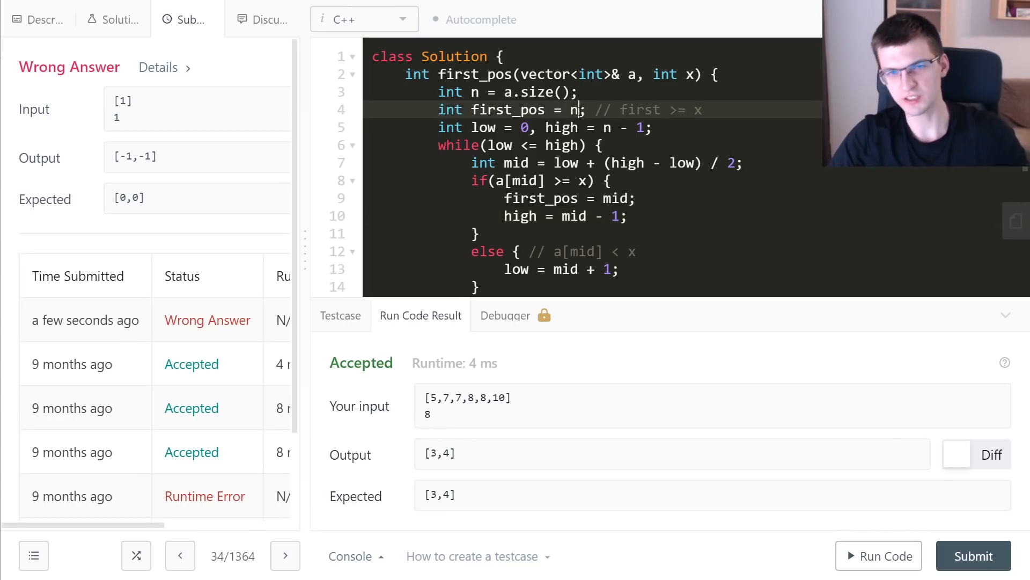
{"action": "left_click", "coordinate": [973, 556]}
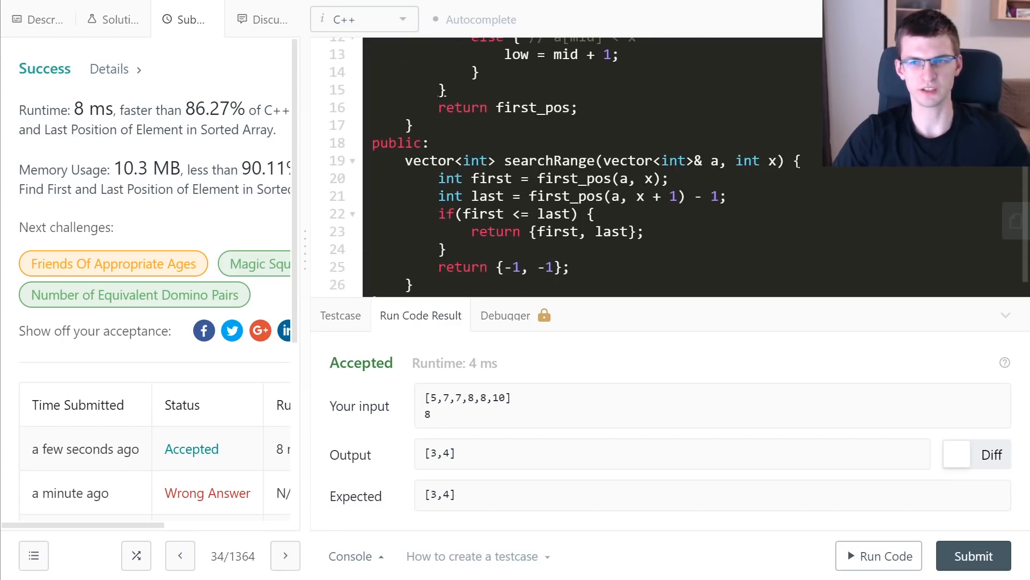
- Add lower_bound(a.begin(), a.end(), x); as a // comment atop searchRange
{"action": "type", "text": "lower_bound(a.begin(),"}
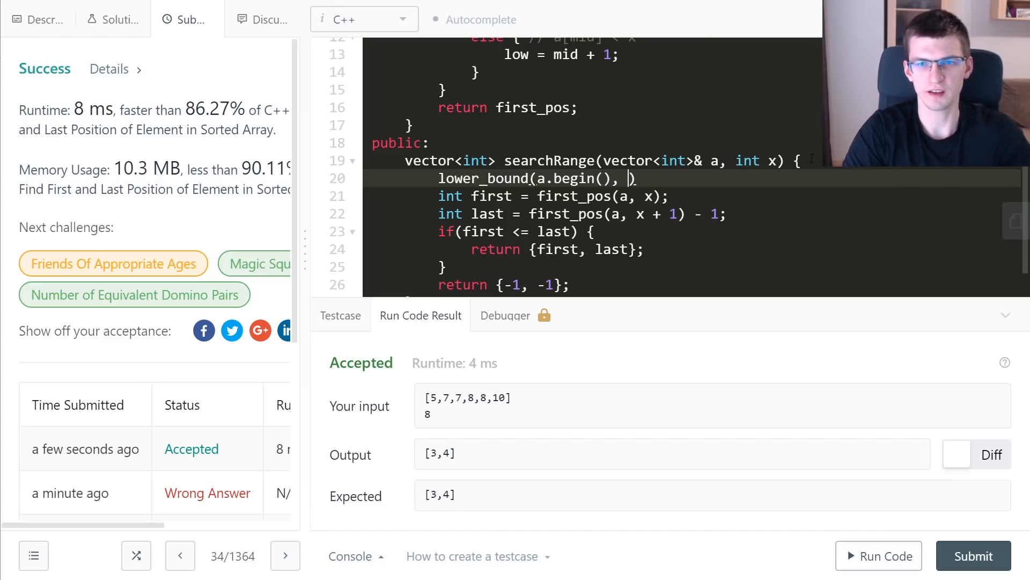
{"action": "type", "text": "a.end(), x)"}
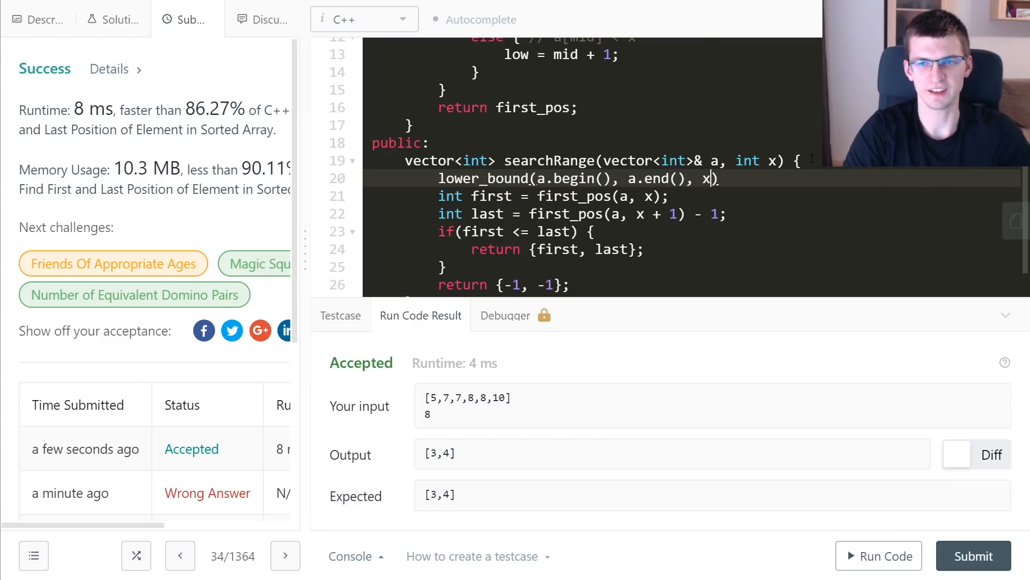
{"action": "type", "text": ";"}
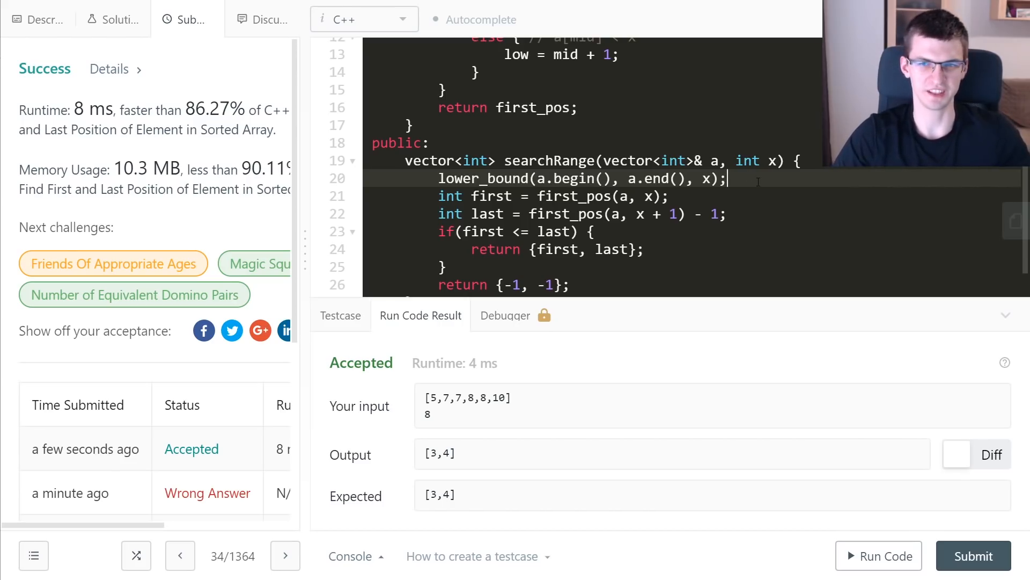
{"action": "type", "text": "//"}
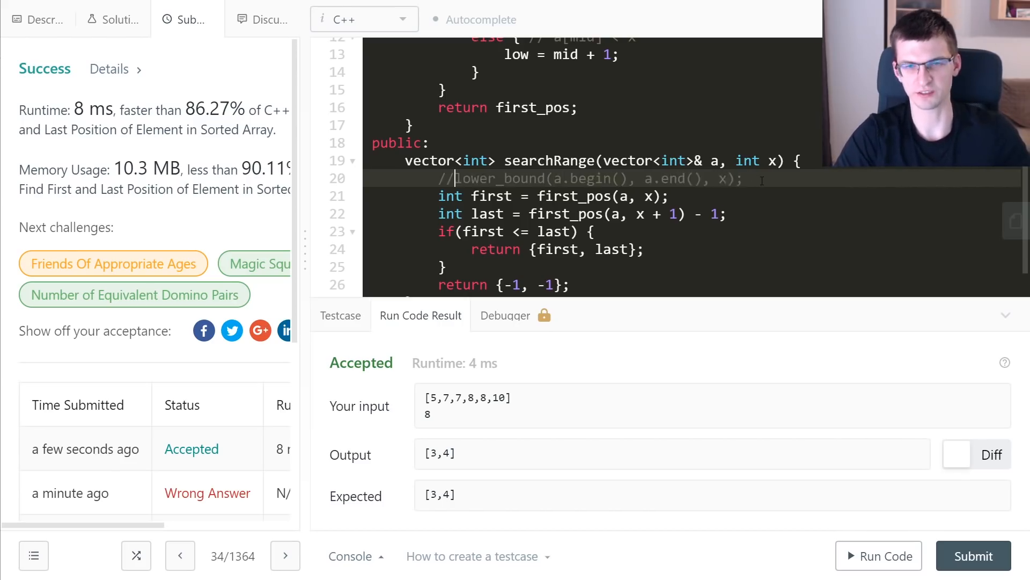